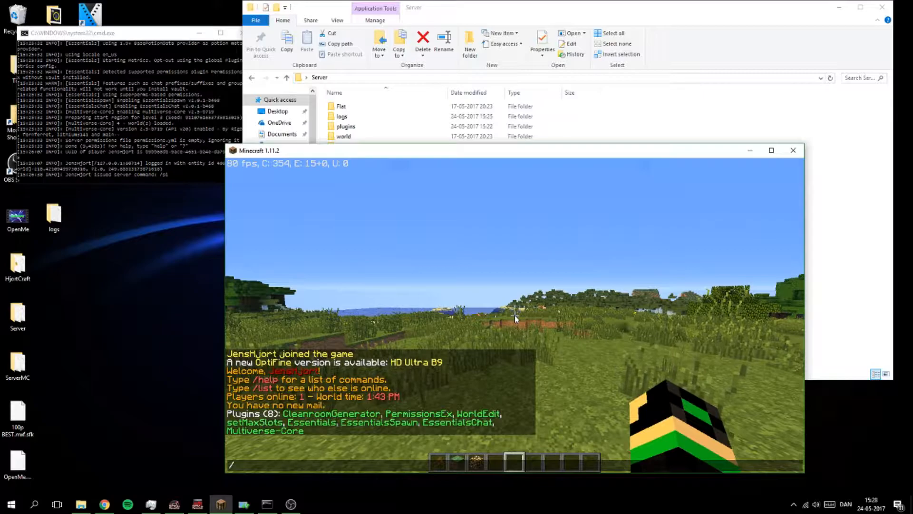
# Type '/mvcreate Void normal -g CleanroomGenerator:' in chat without sending it.
pyautogui.write('mvc')
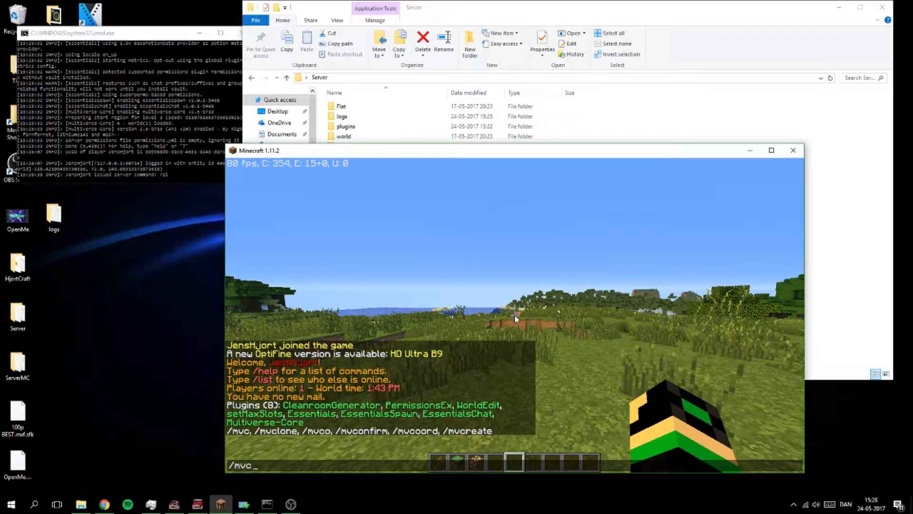
pyautogui.write('oord')
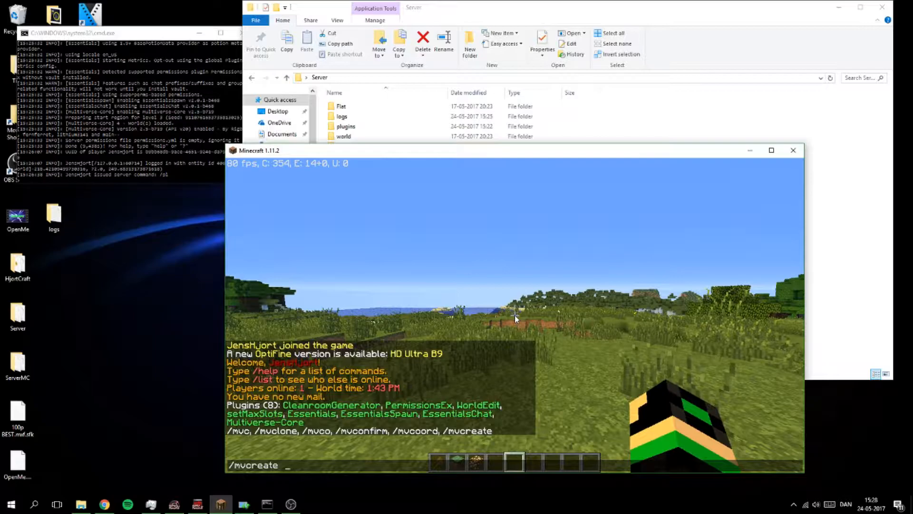
pyautogui.write('V')
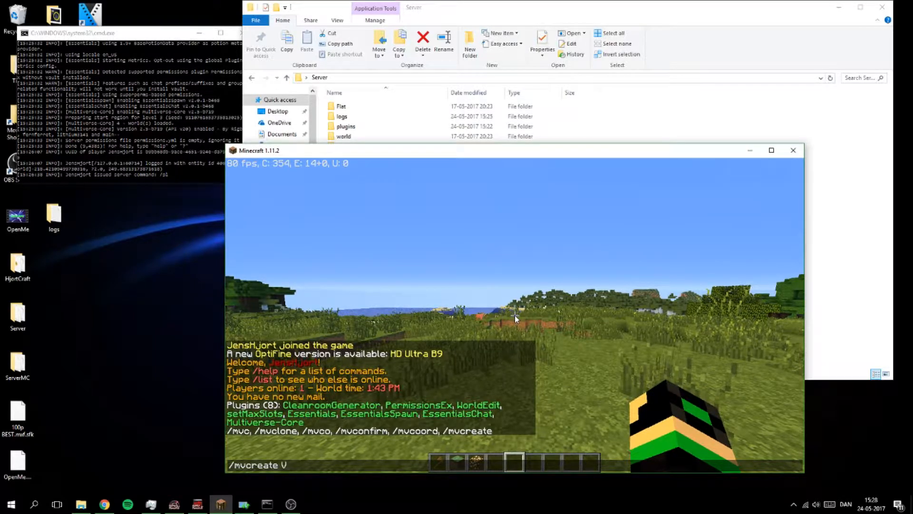
pyautogui.write('oid')
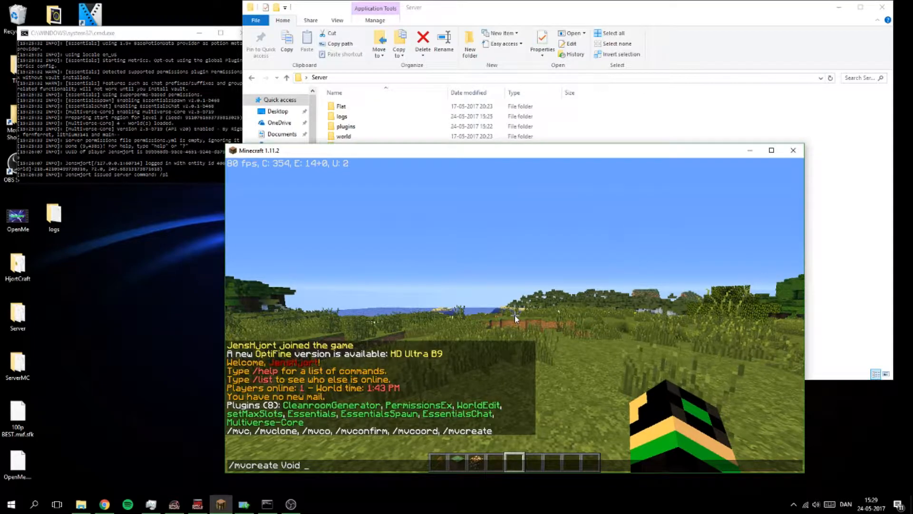
pyautogui.write('normal -')
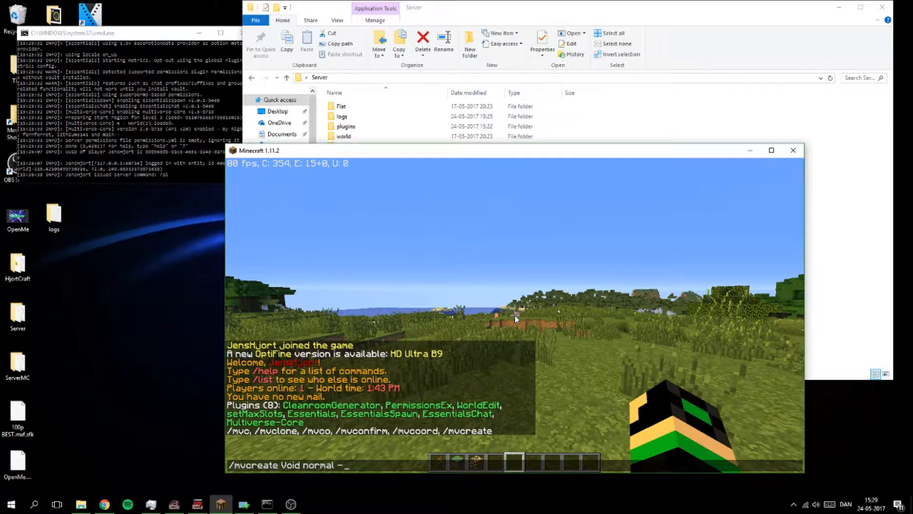
pyautogui.write('g')
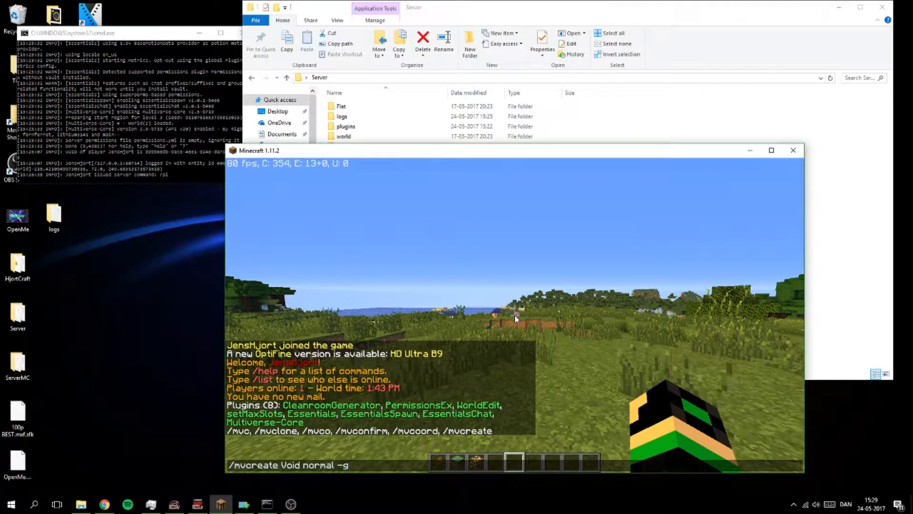
pyautogui.write('Cla')
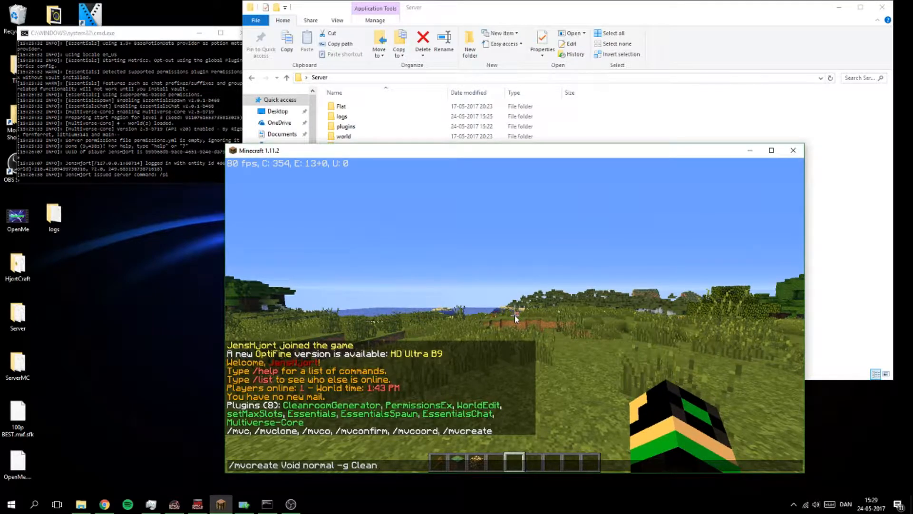
pyautogui.write('rom')
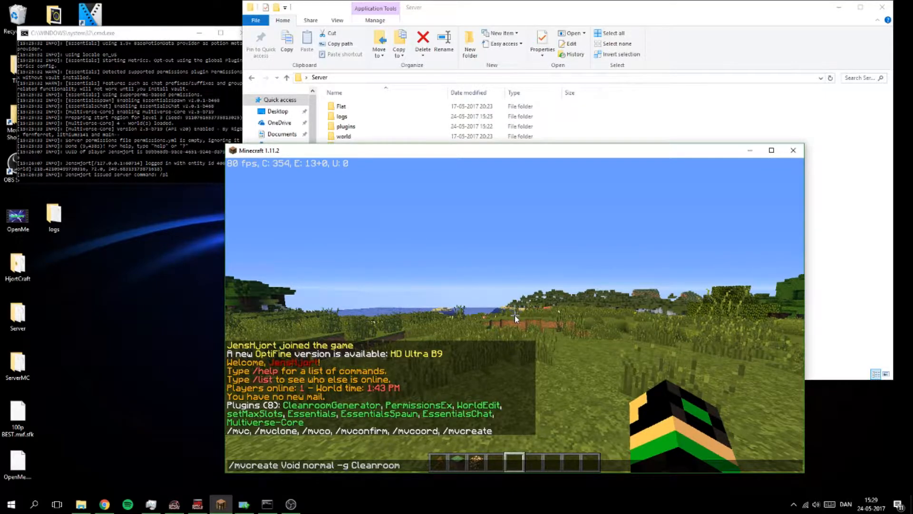
pyautogui.write('C')
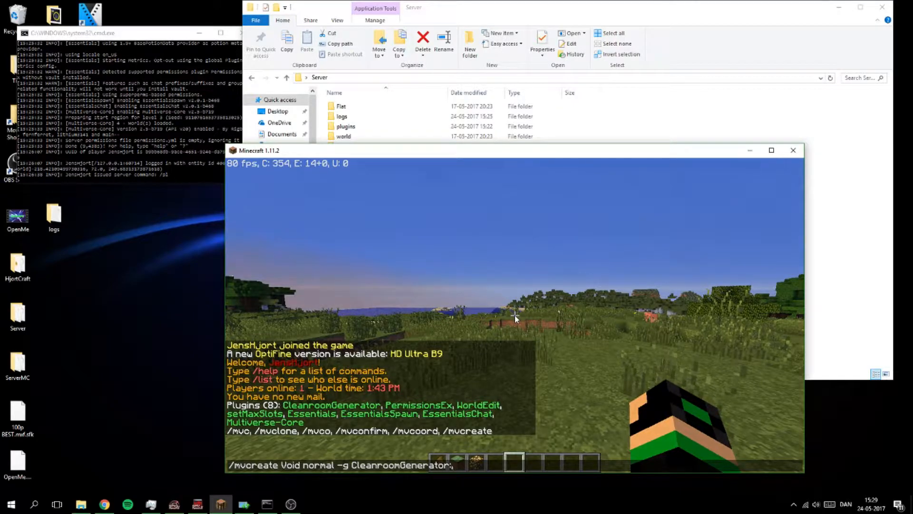
# Create the Void world and start a /mvtp teleport into it.
pyautogui.press('enter')
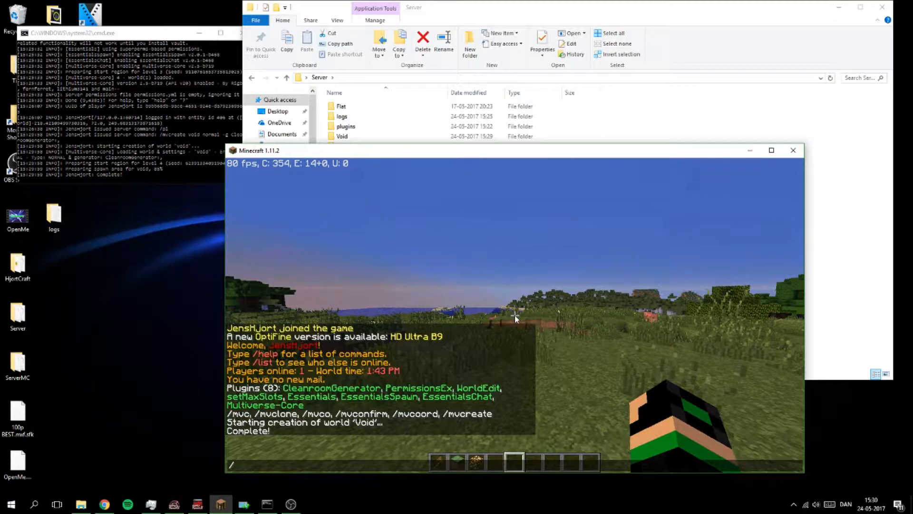
pyautogui.write('/mvtp')
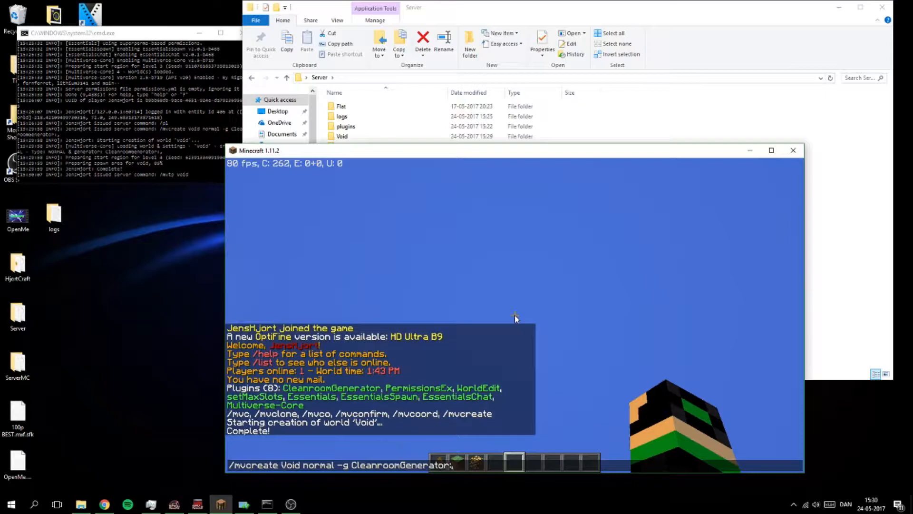
# Teleport to Void, then remove it with '/mvdelete Void'.
pyautogui.write('/mvtp Void')
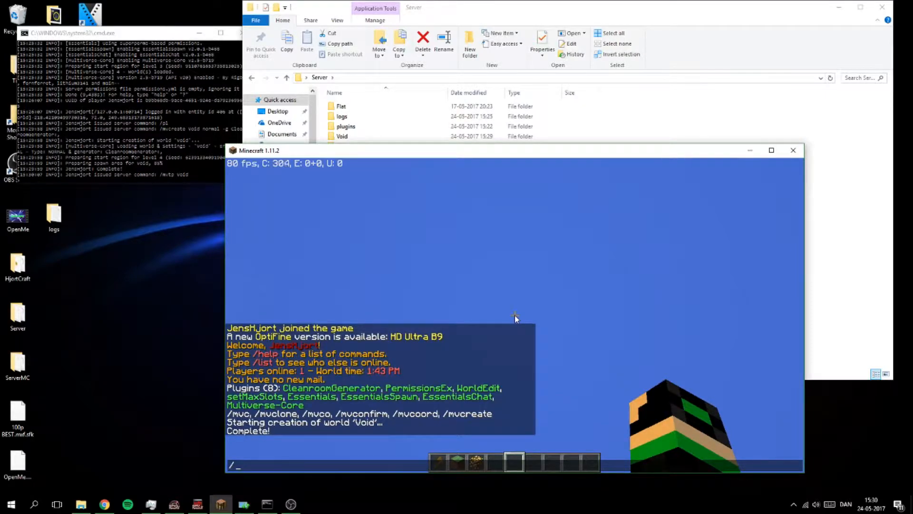
pyautogui.write('/mvde')
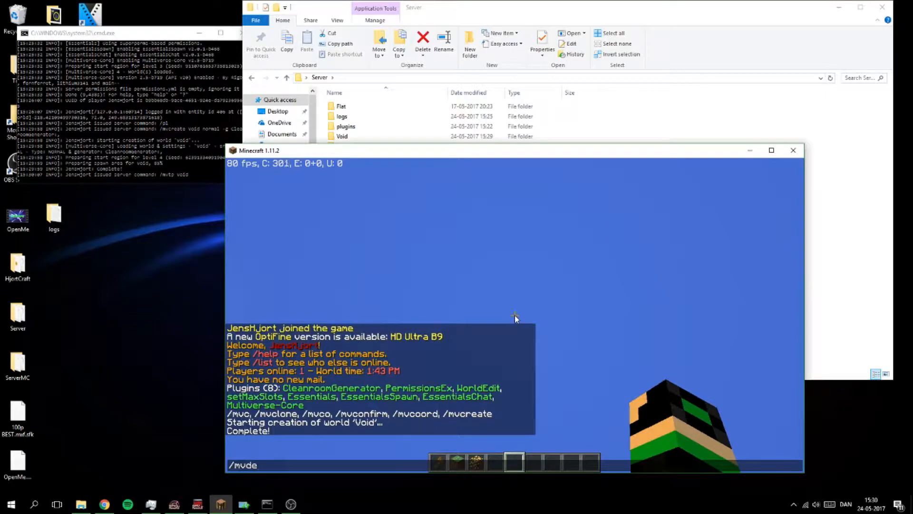
pyautogui.write('bug')
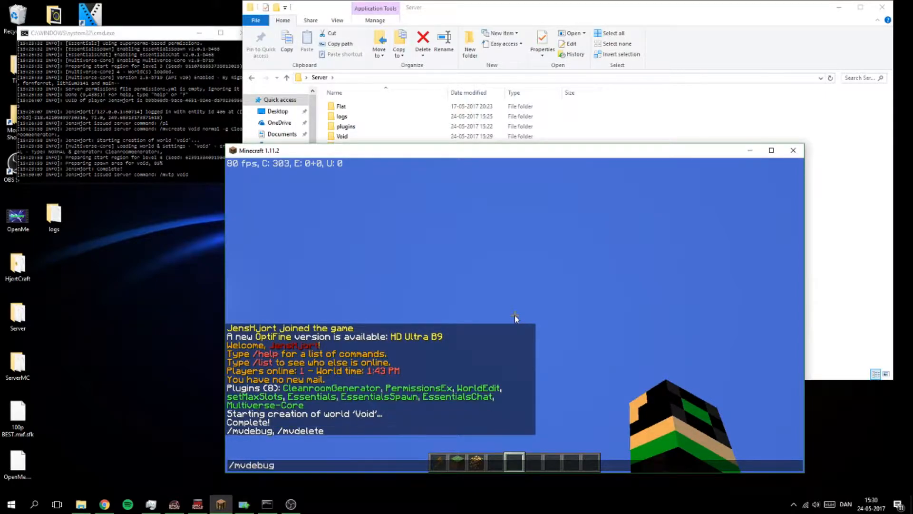
pyautogui.write('/mvdelete')
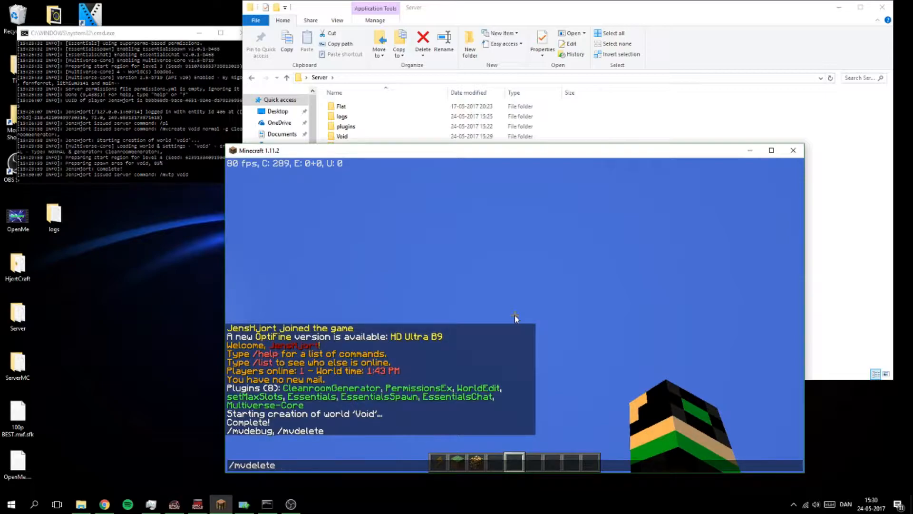
pyautogui.write('Vo')
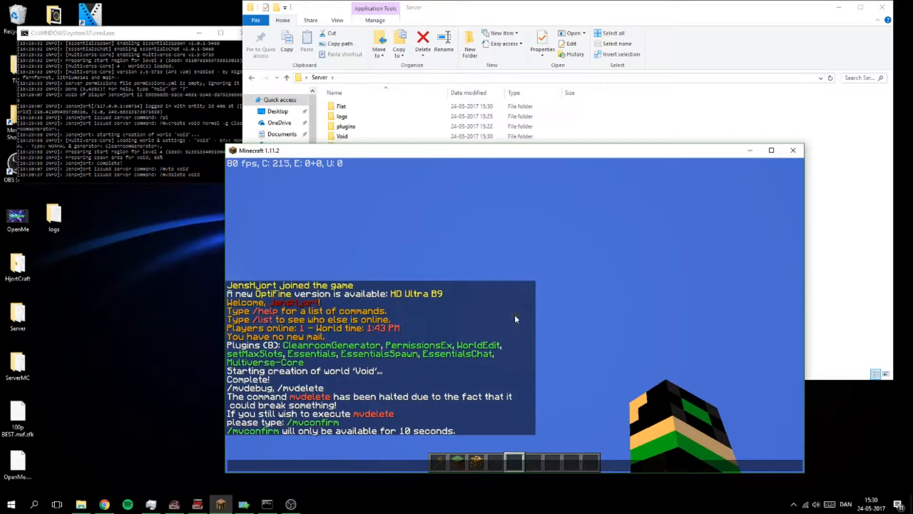
pyautogui.write('/mvdelete Void')
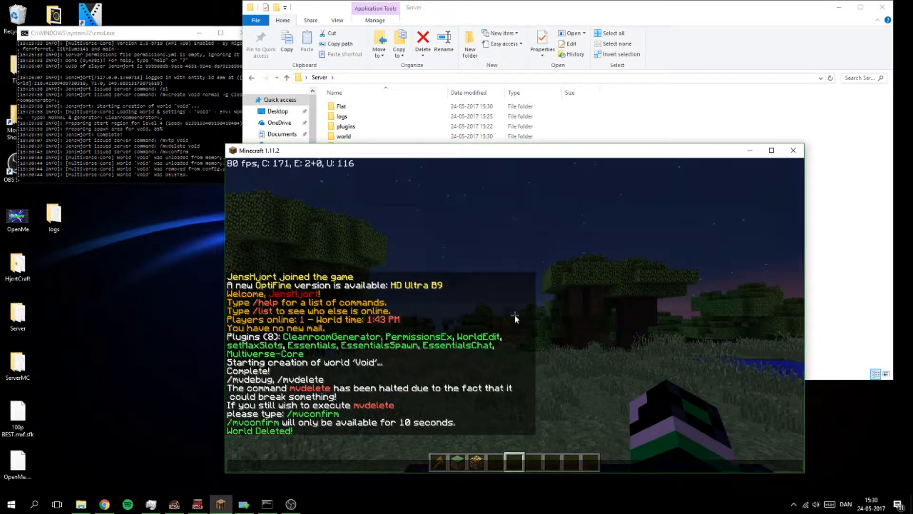
# Rerun '/mvcreate Void normal -g CleanroomGenerator:', then enter '/mvdelete Void' and '/mvconfirm'.
pyautogui.write('/mvcreate Void normal -g CleanroomGenerator:')
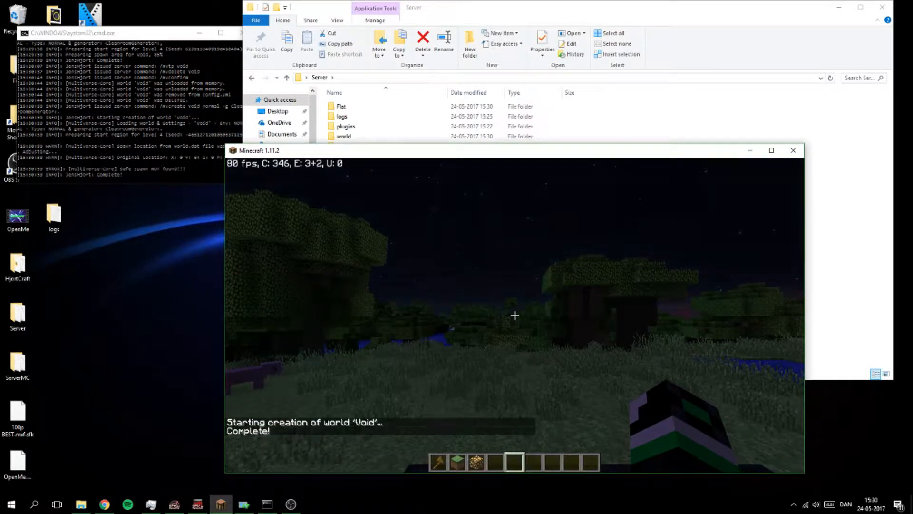
pyautogui.write('/mvdelete Void')
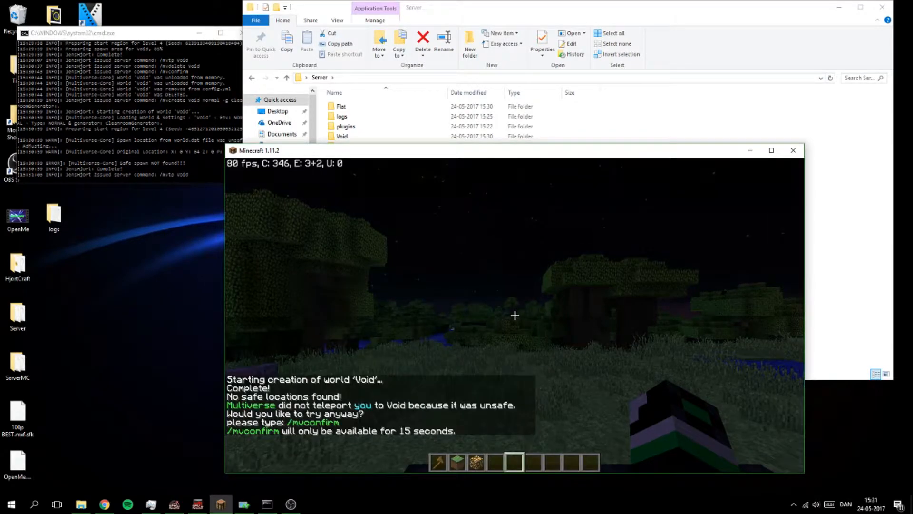
pyautogui.write('/mvconfirm')
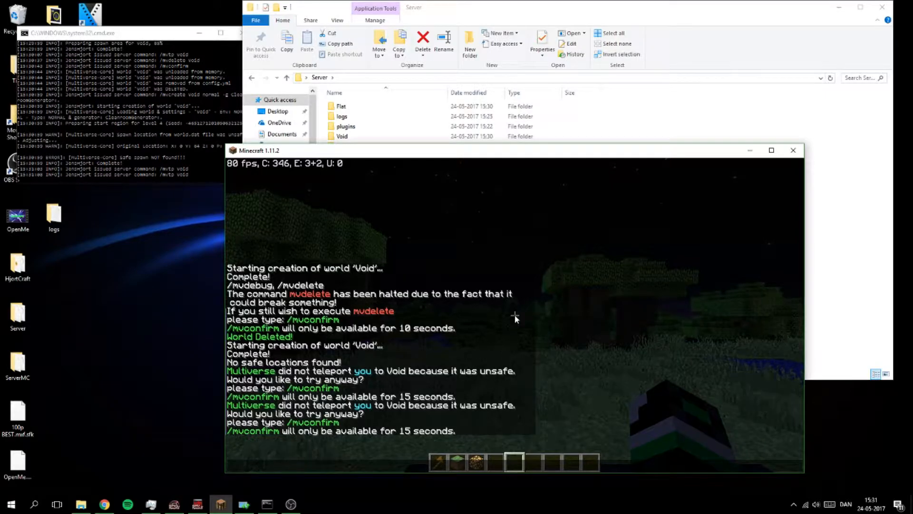
# Confirm arrival in Void, mark a one-block region, and fill it using //set.
pyautogui.write('/mvconfirm')
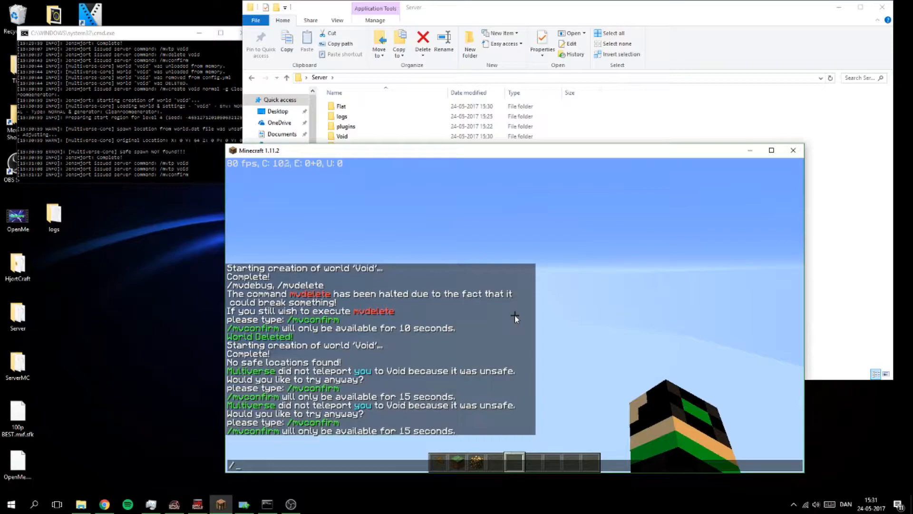
pyautogui.write('pos')
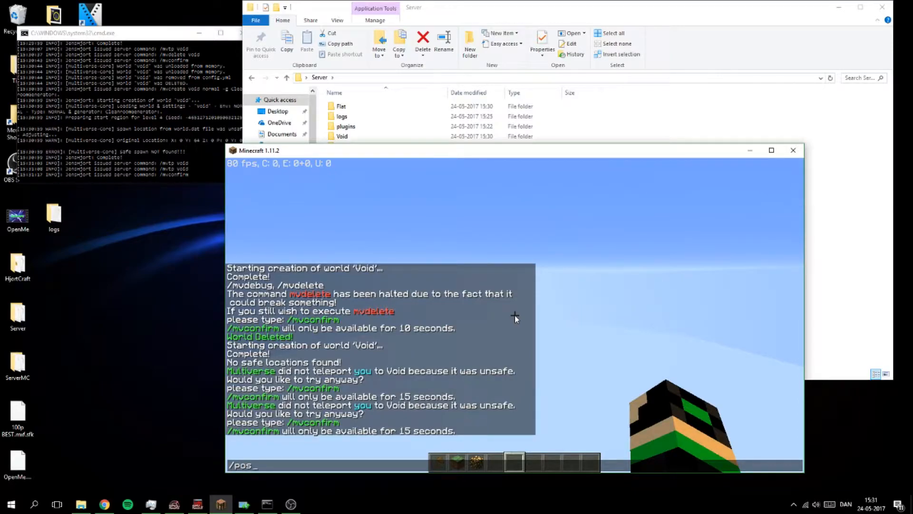
pyautogui.write('1')
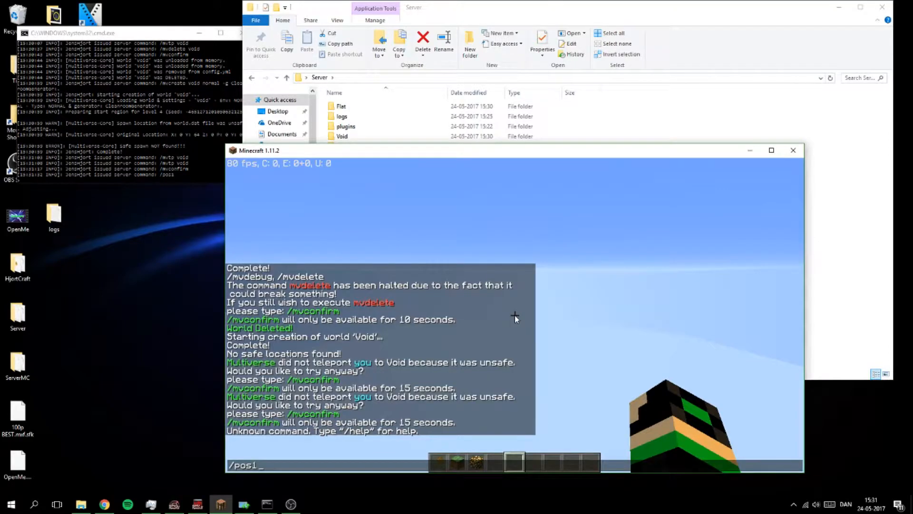
pyautogui.write('/pardon')
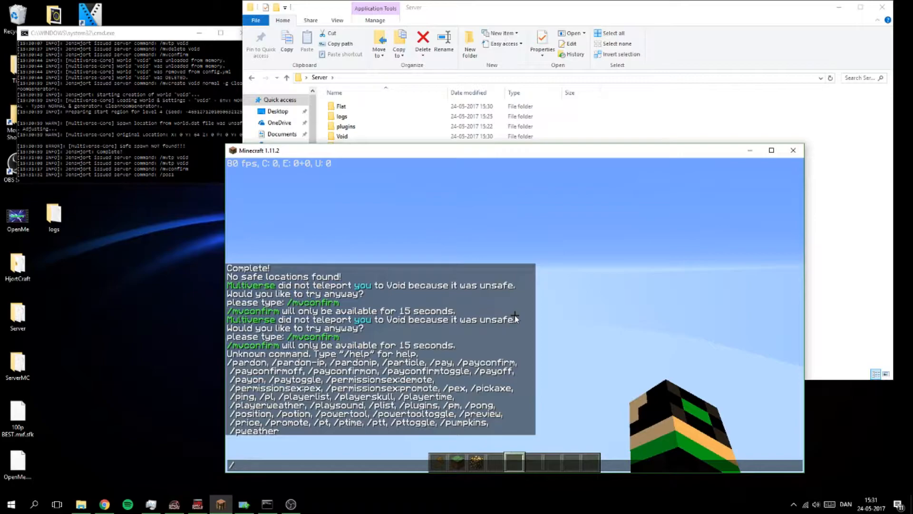
pyautogui.write('/po')
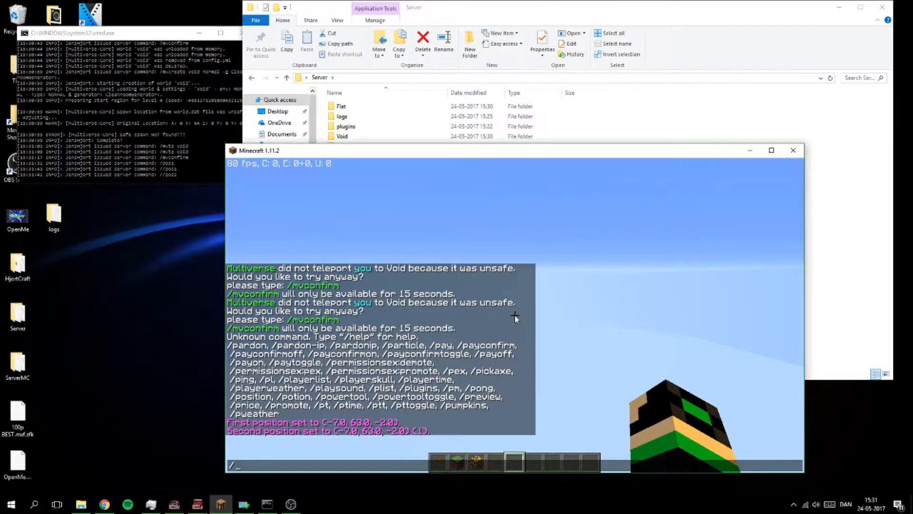
pyautogui.write('//set')
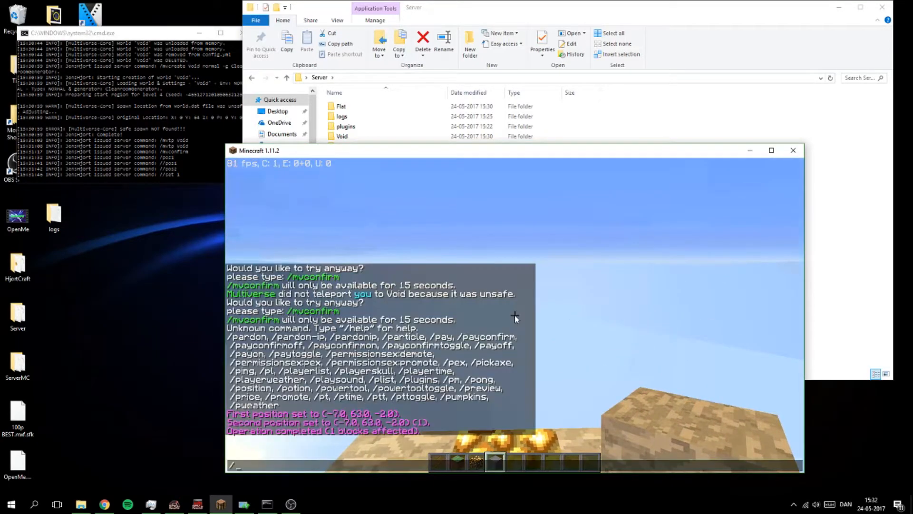
# Set Void's spawn with /mvsetspawn, disconnect, and begin a new singleplayer world.
pyautogui.write('m')
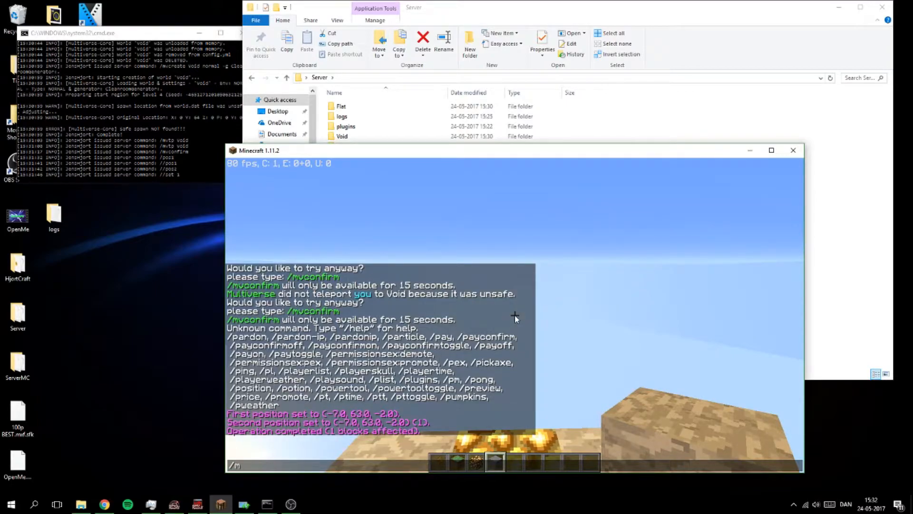
pyautogui.write('v')
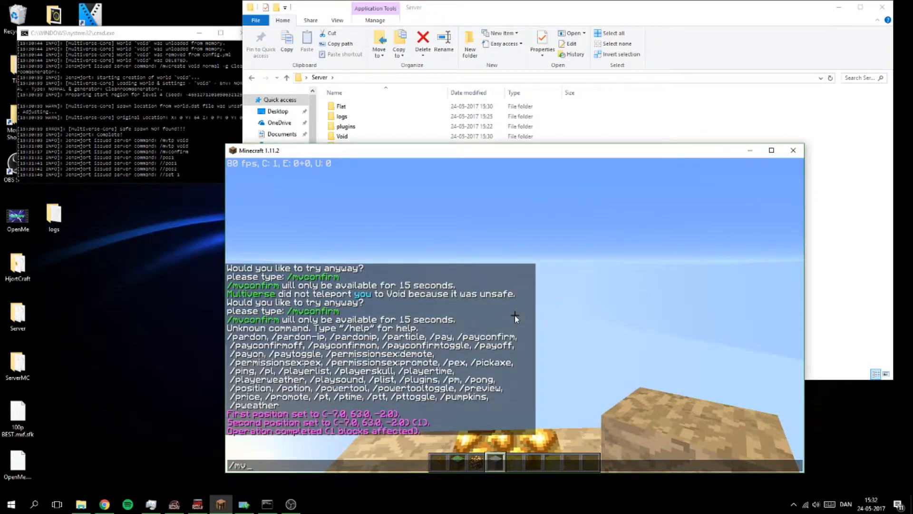
pyautogui.write('/mv')
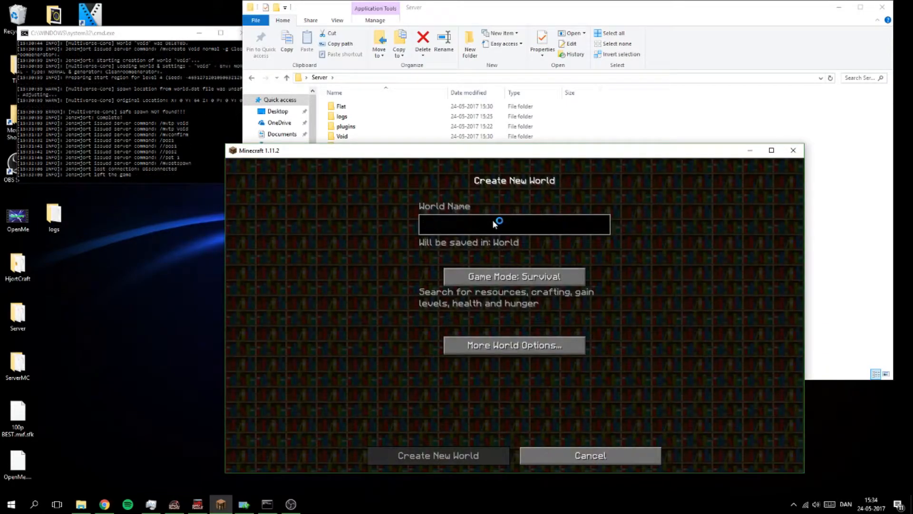
# Name the world Void2, make it Superflat with The Void preset, and create it.
pyautogui.write('Void2')
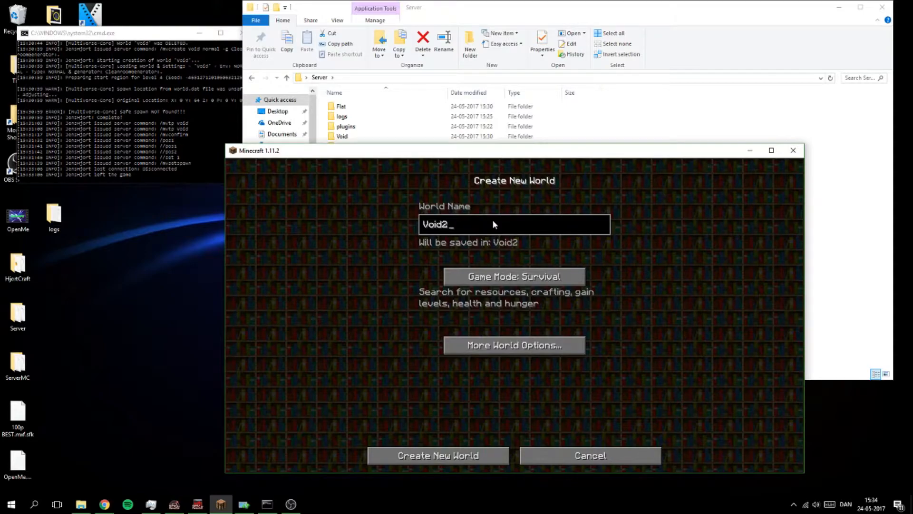
pyautogui.click(513, 345)
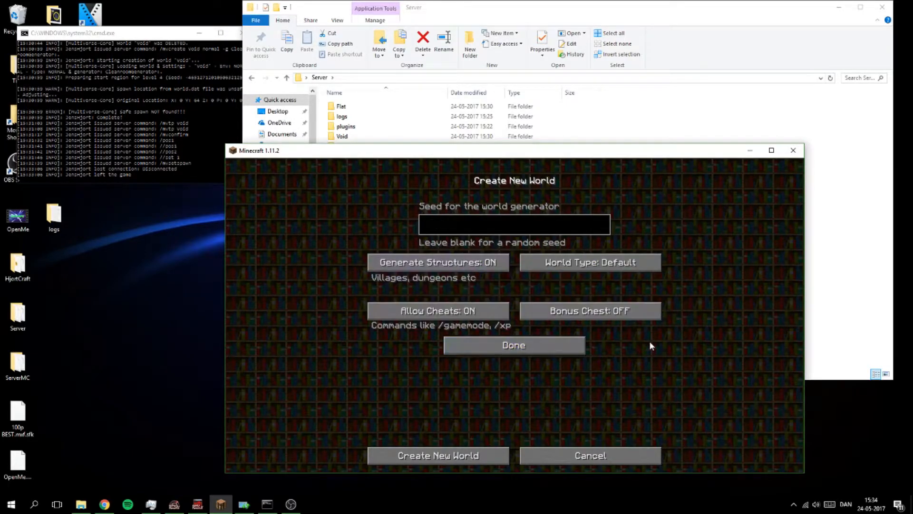
pyautogui.click(590, 262)
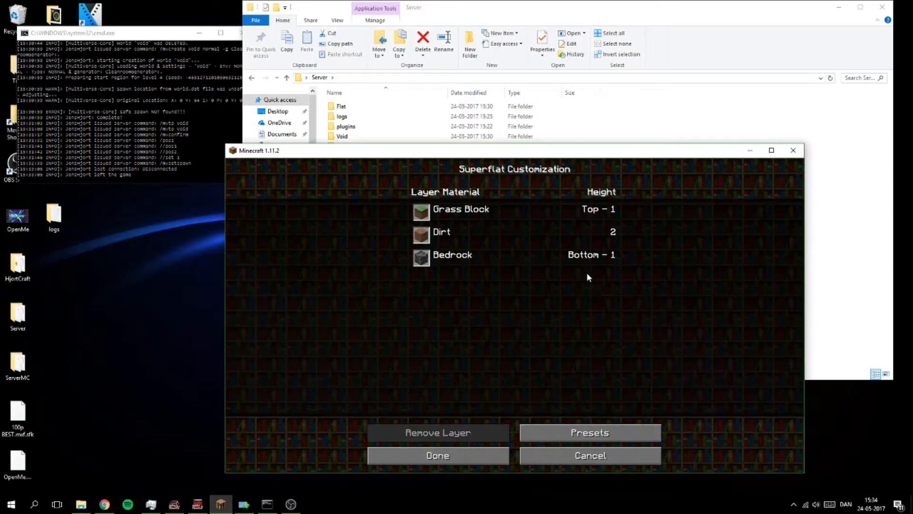
pyautogui.click(589, 432)
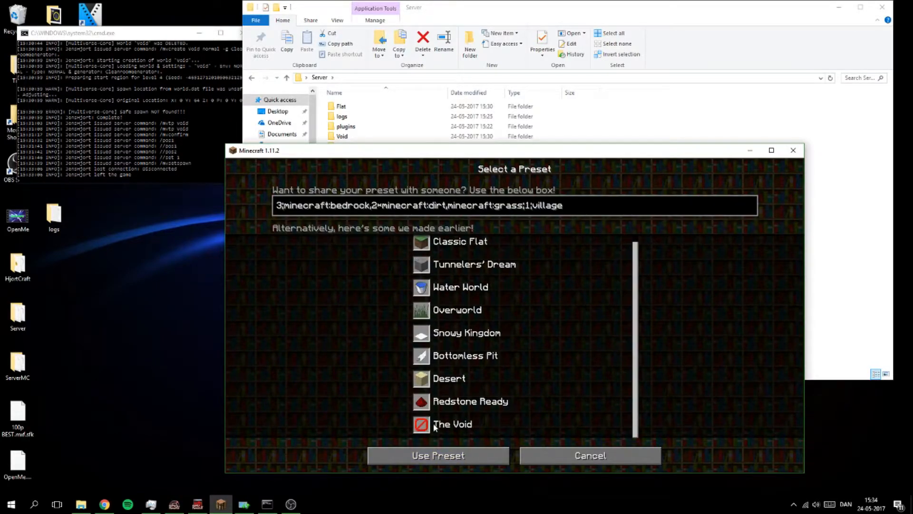
pyautogui.click(452, 424)
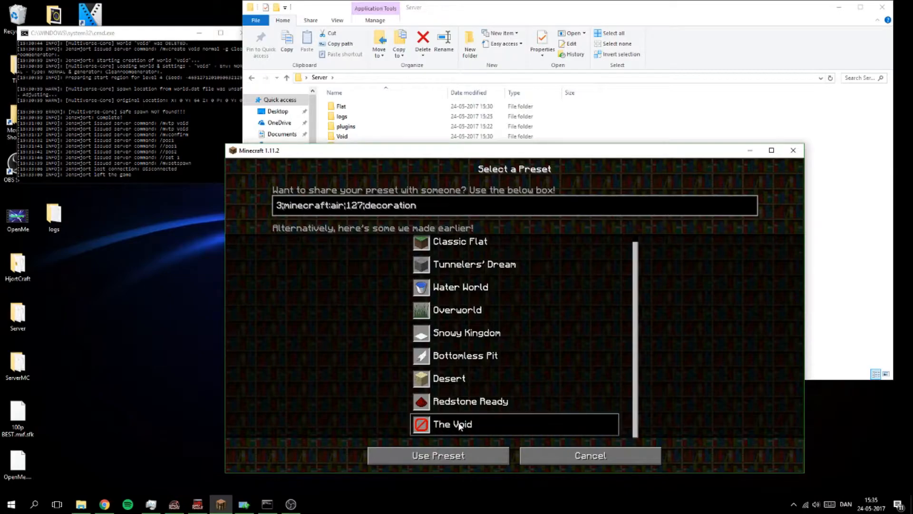
pyautogui.moveTo(438, 455)
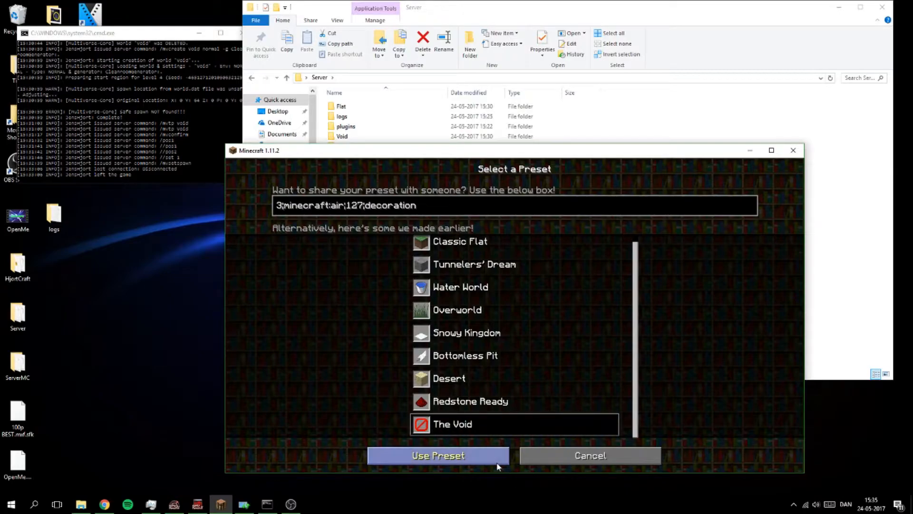
pyautogui.click(438, 456)
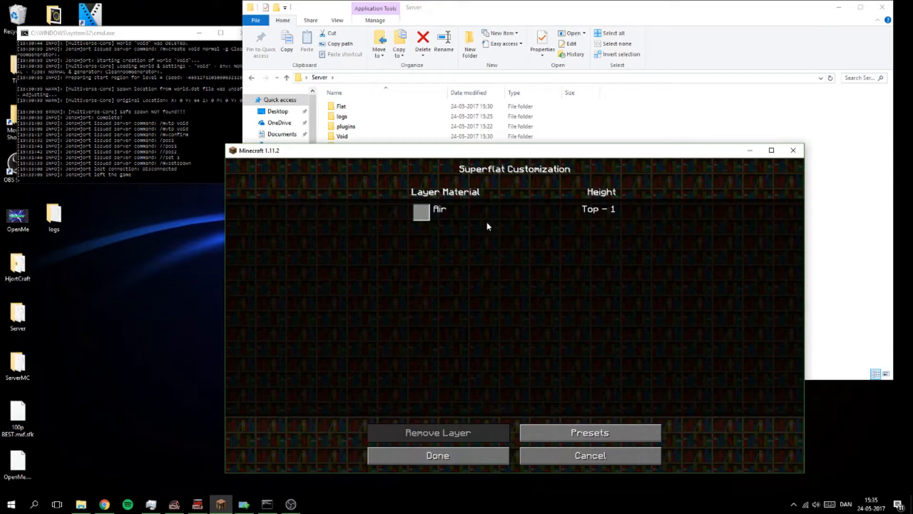
pyautogui.moveTo(496, 446)
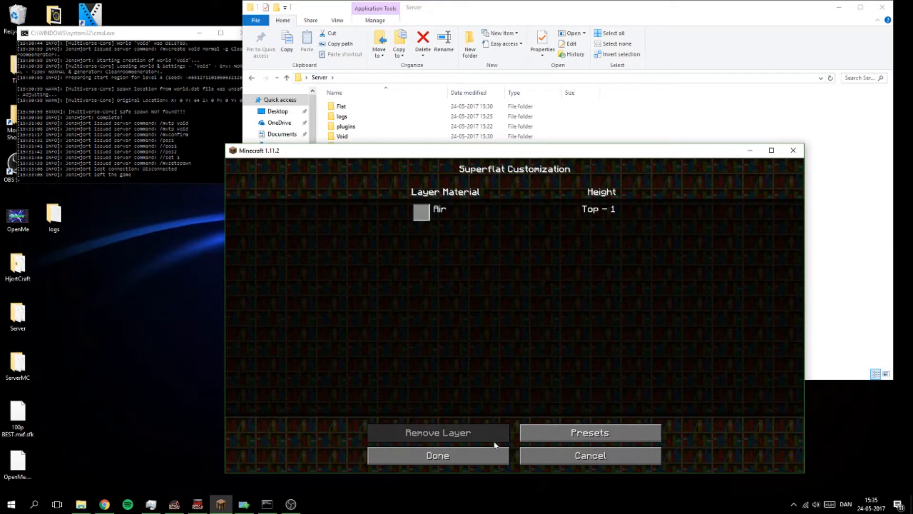
pyautogui.click(438, 455)
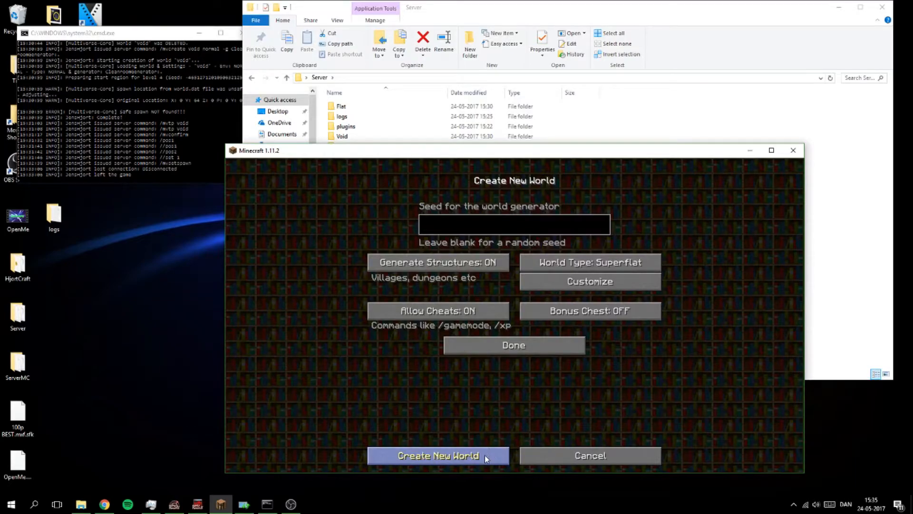
pyautogui.click(438, 456)
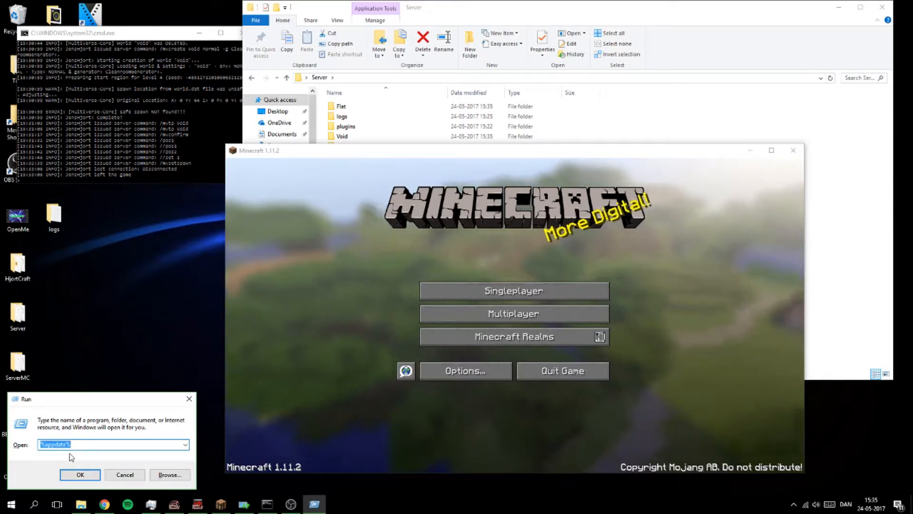
# Browse Roaming > .minecraft > saves and select the Void2 world folder.
pyautogui.click(80, 474)
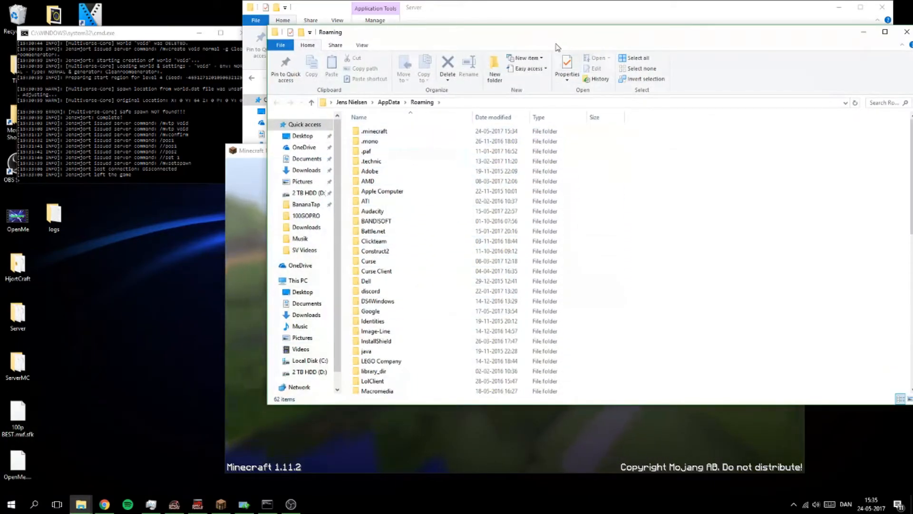
pyautogui.click(347, 132)
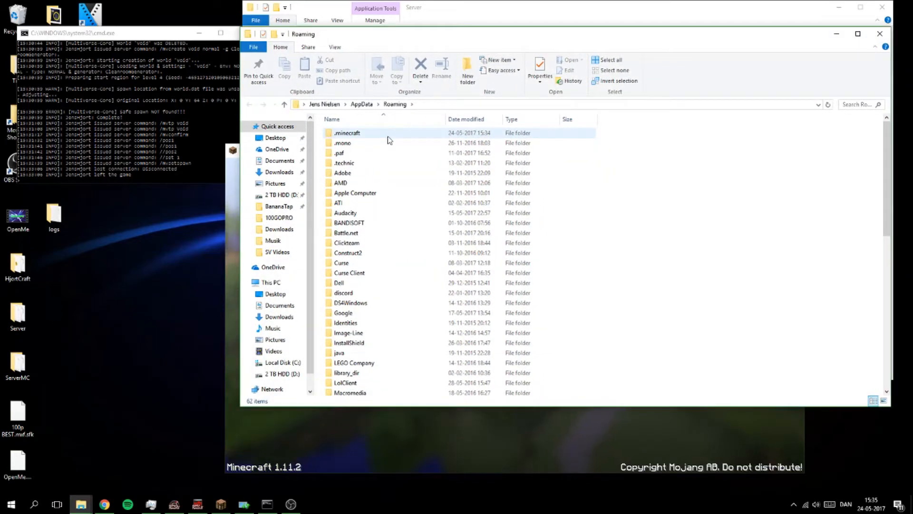
pyautogui.doubleClick(347, 133)
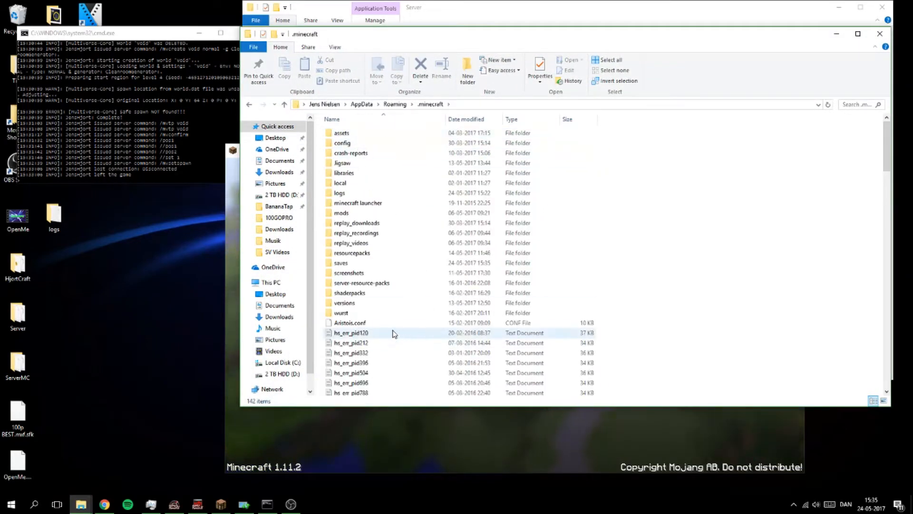
pyautogui.doubleClick(340, 262)
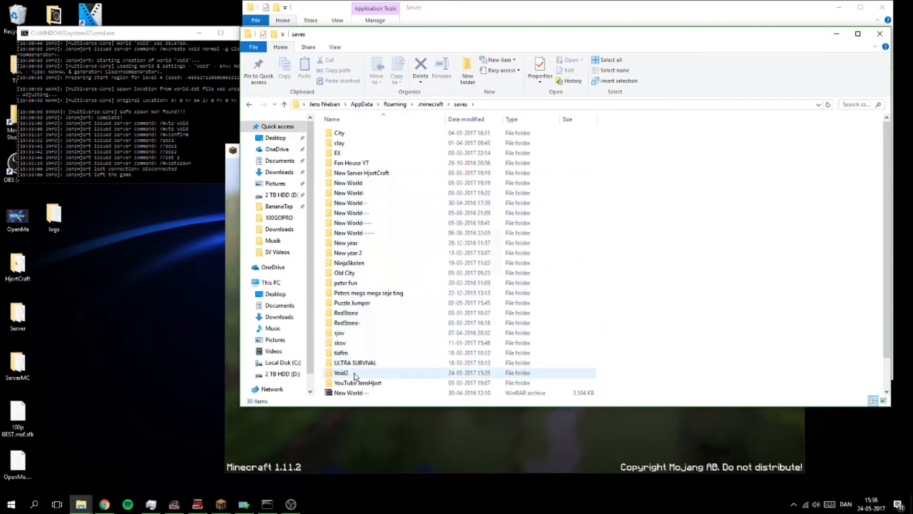
pyautogui.click(343, 373)
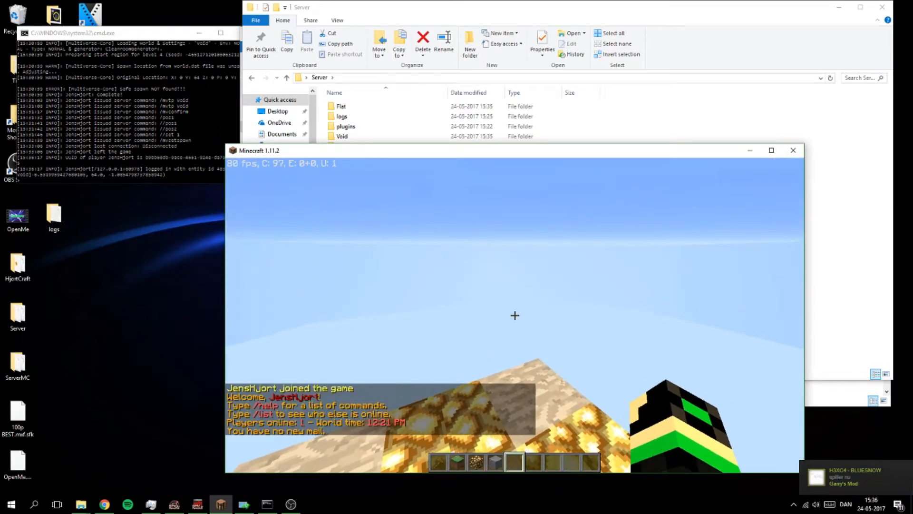
# Import Void2 as a normal world with /mvimport, then begin typing '/mvtp Void2'.
pyautogui.write('/mvimport')
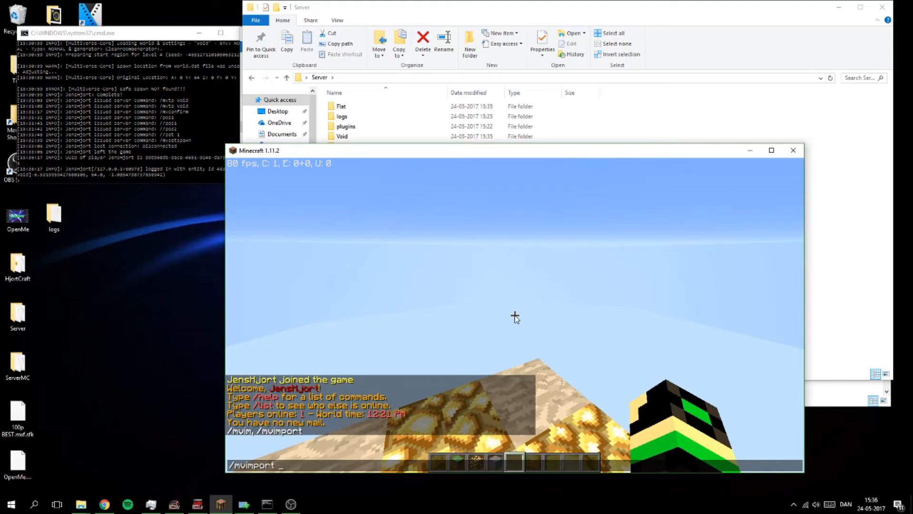
pyautogui.write('Void2')
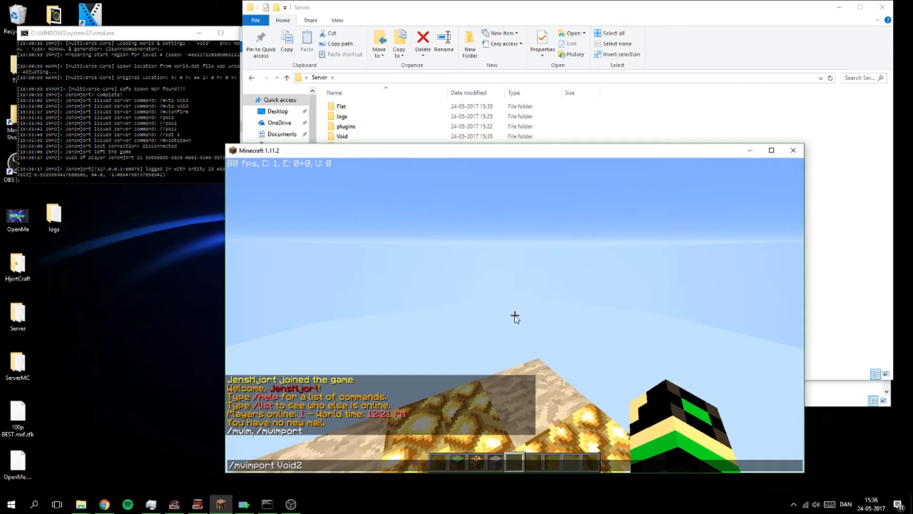
pyautogui.write('no')
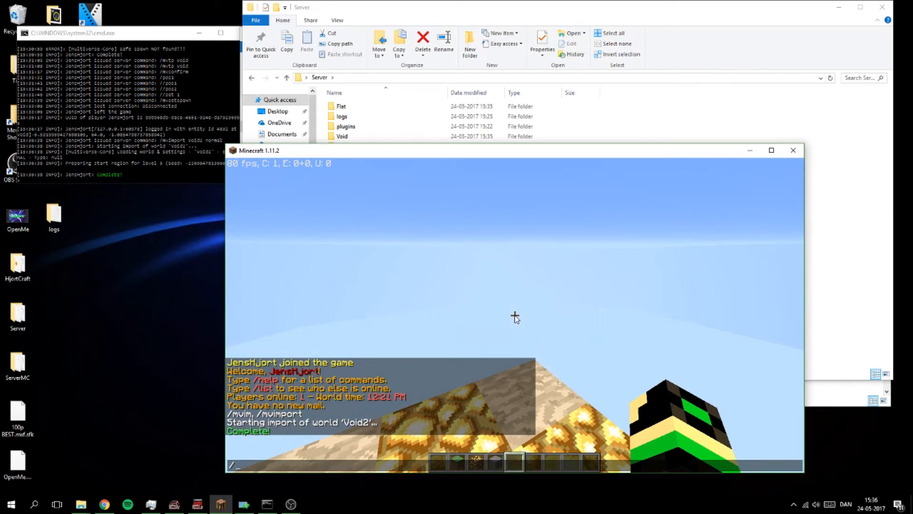
pyautogui.write('/mvtp')
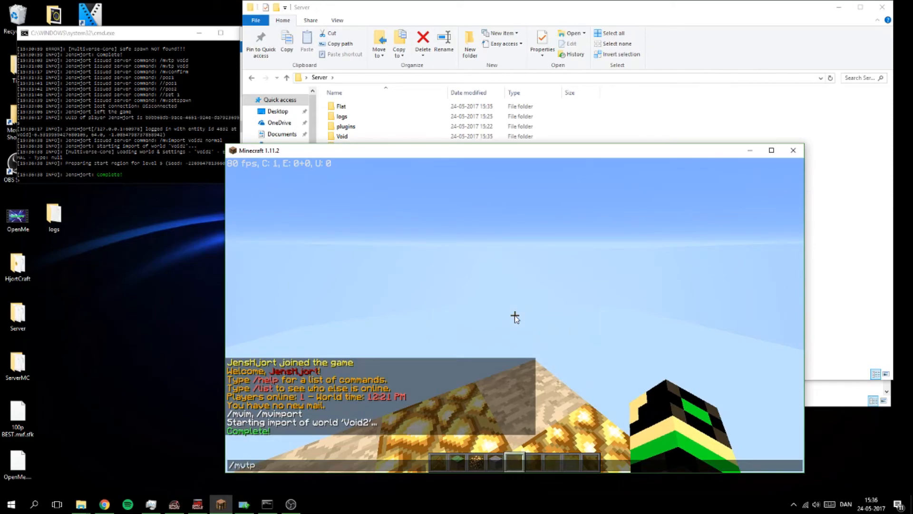
pyautogui.write('Vi')
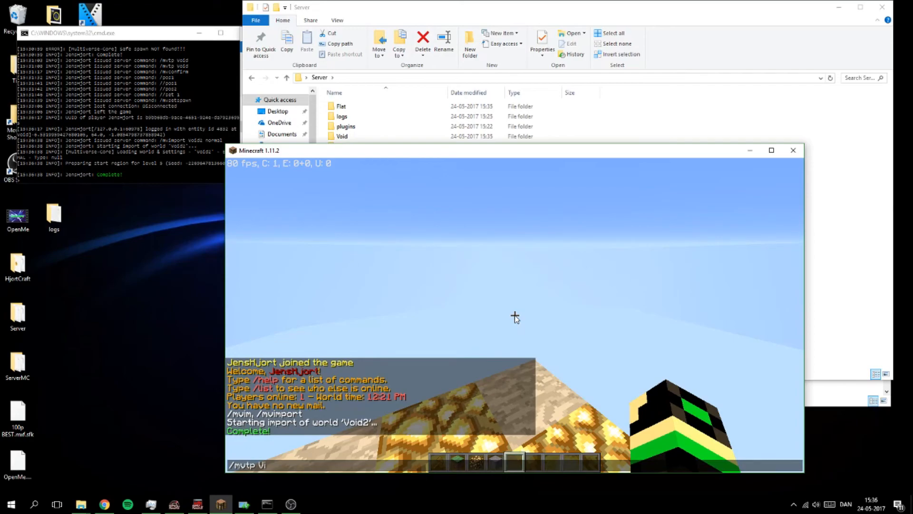